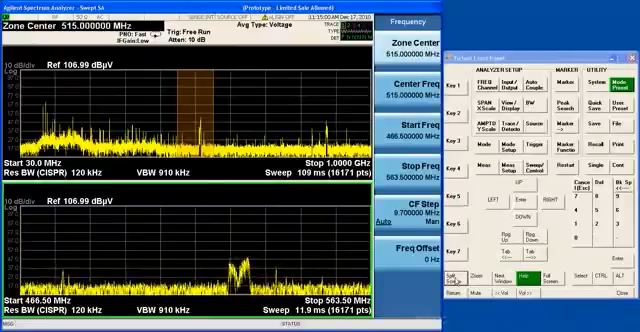
{"action": "mouse_move", "coordinate": [118, 68]}
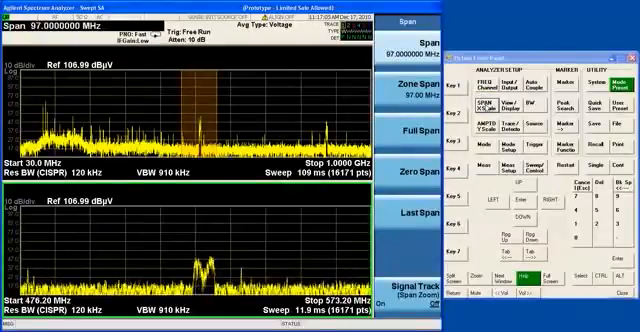
Step: Begin narrowing the zoomed zone toward 502.55–546.85 MHz from the Span menu
{"action": "left_click", "coordinate": [428, 99]}
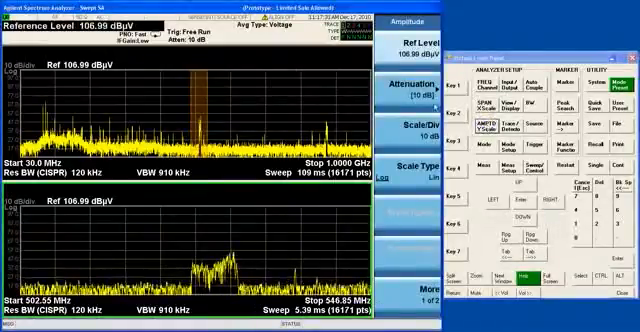
{"action": "left_click", "coordinate": [416, 100]}
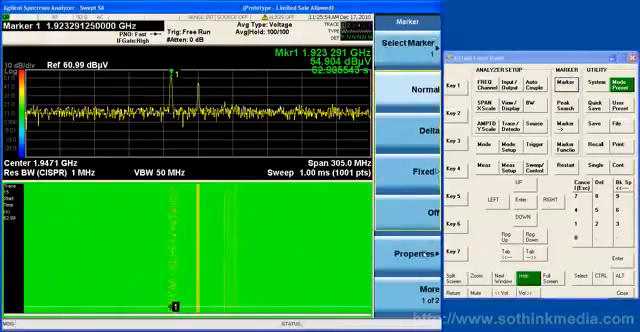
Step: Open the Marker Properties menu for marker 1 via the Properties softkey
{"action": "left_click", "coordinate": [404, 240]}
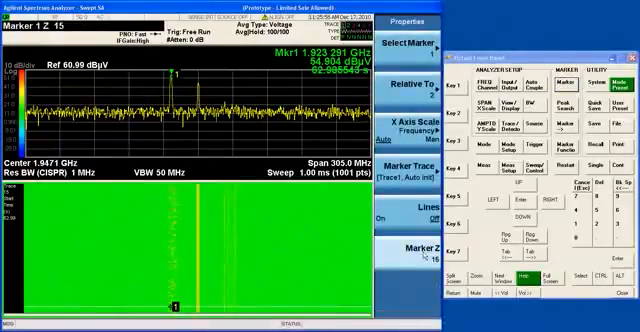